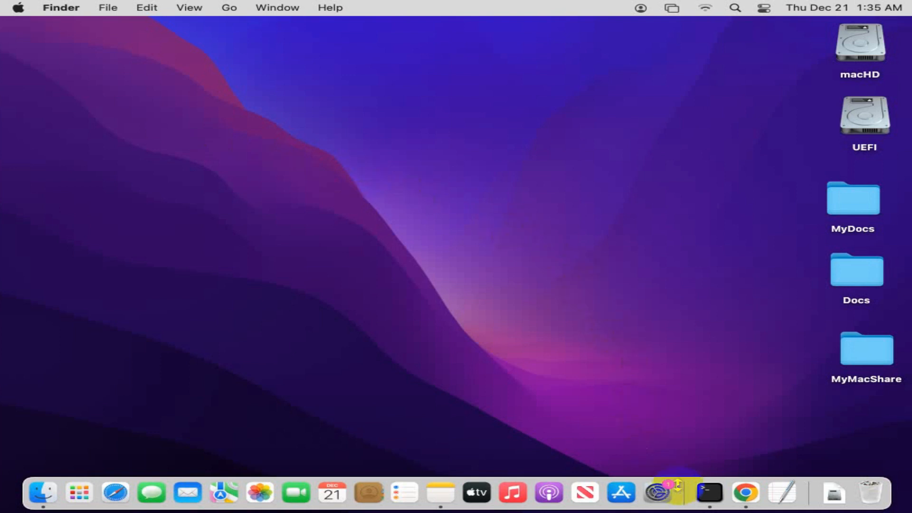
- Launch System Preferences from the Dock
{"action": "left_click", "coordinate": [661, 493]}
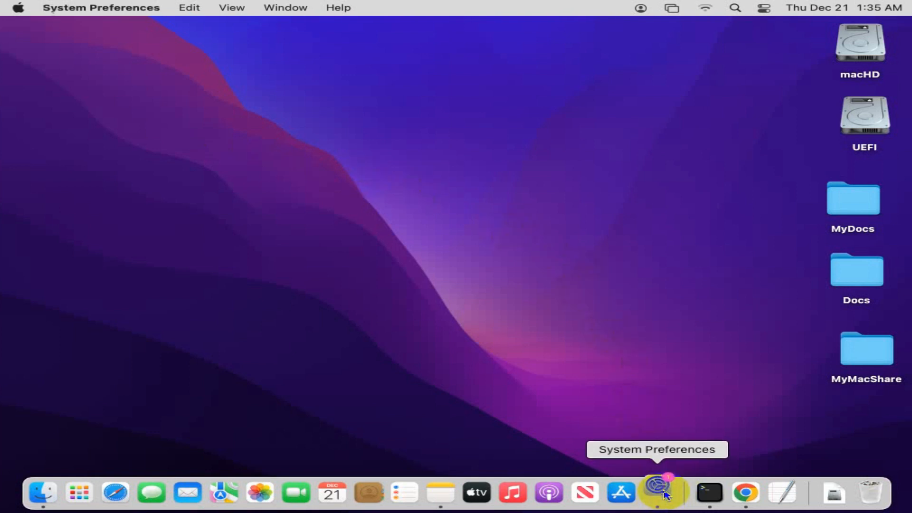
{"action": "left_click", "coordinate": [660, 493]}
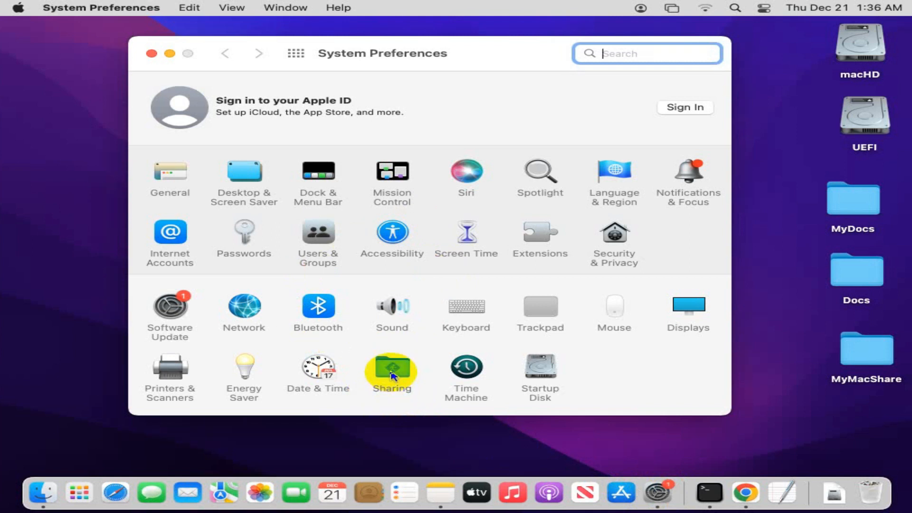
- Open the Sharing pane and select the Media Sharing service
{"action": "left_click", "coordinate": [391, 366]}
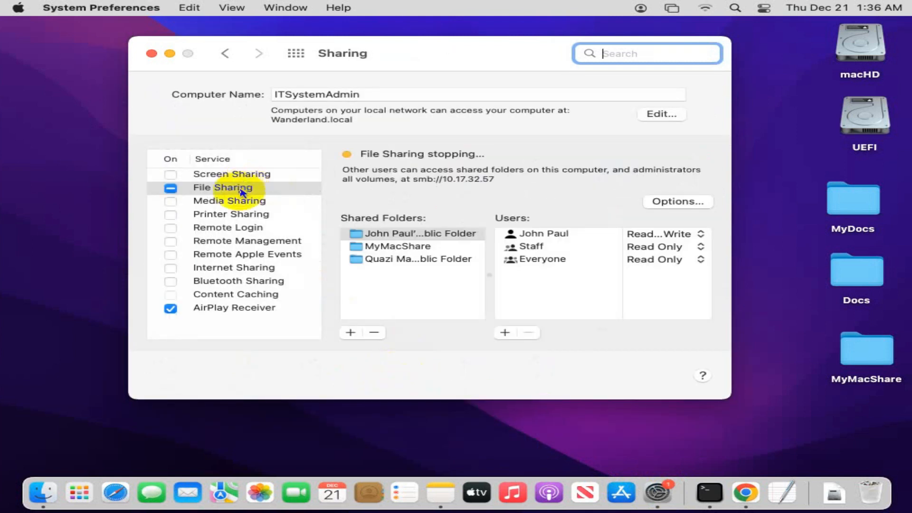
{"action": "left_click", "coordinate": [229, 200]}
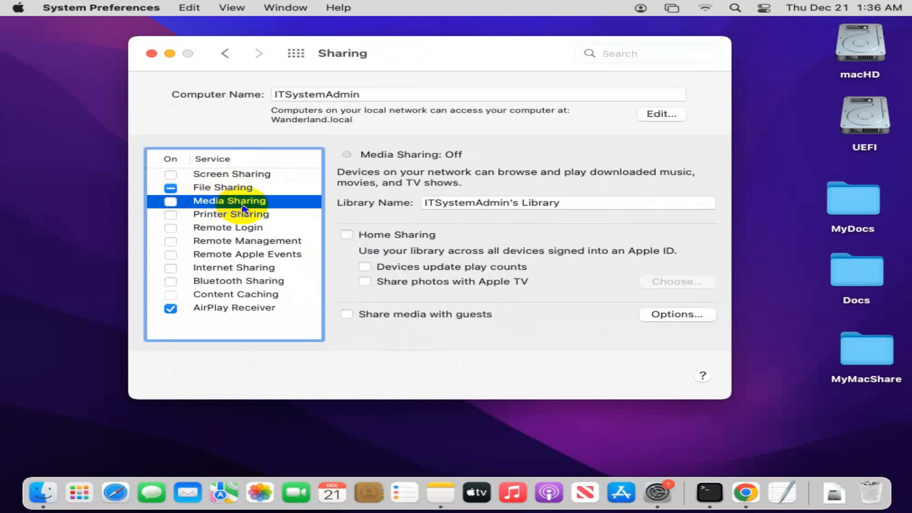
{"action": "mouse_move", "coordinate": [429, 165]}
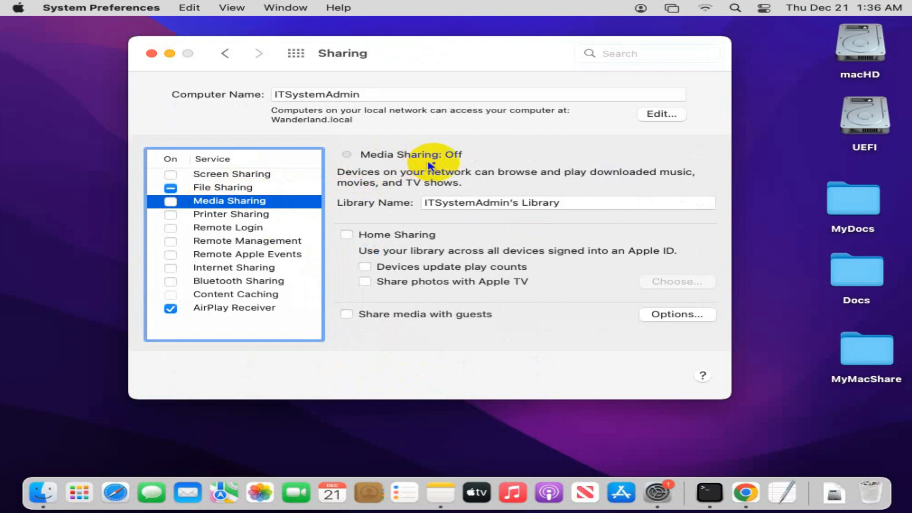
{"action": "mouse_move", "coordinate": [320, 192]}
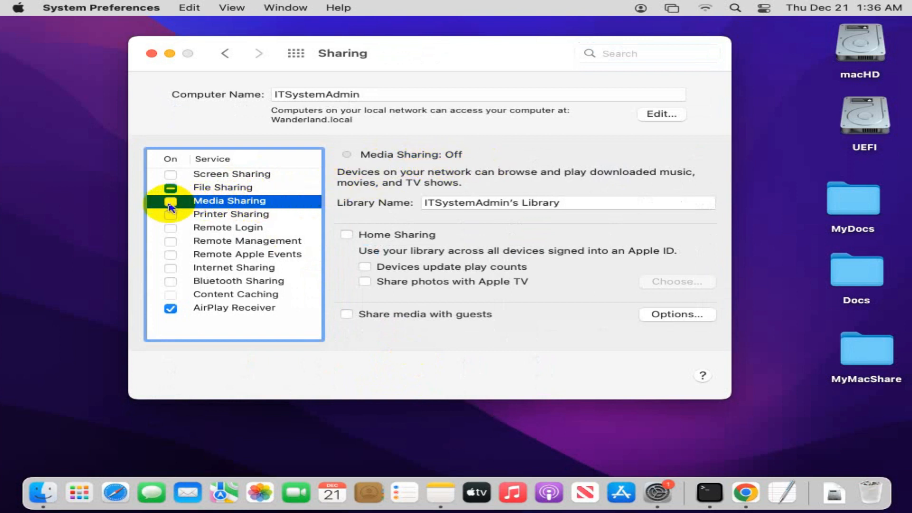
- Tick the Media Sharing On checkbox, triggering the sharing service alert
{"action": "left_click", "coordinate": [170, 200]}
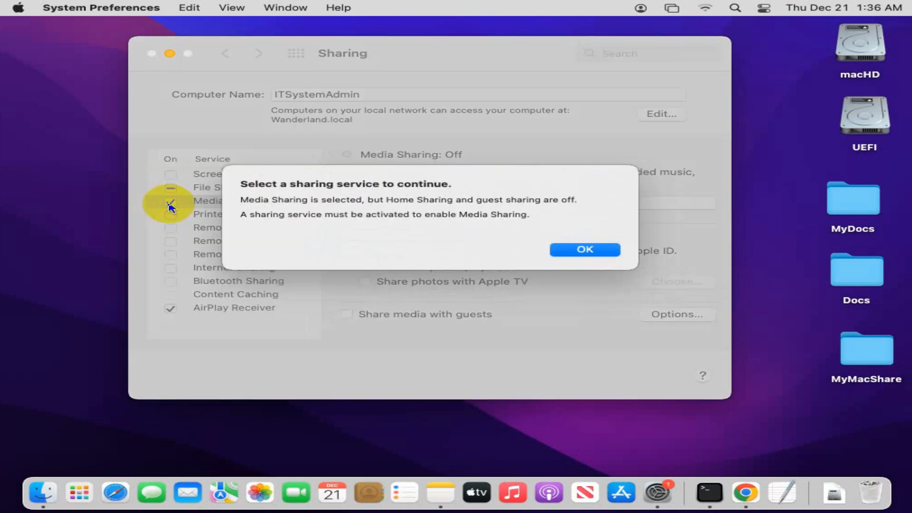
{"action": "mouse_move", "coordinate": [300, 194]}
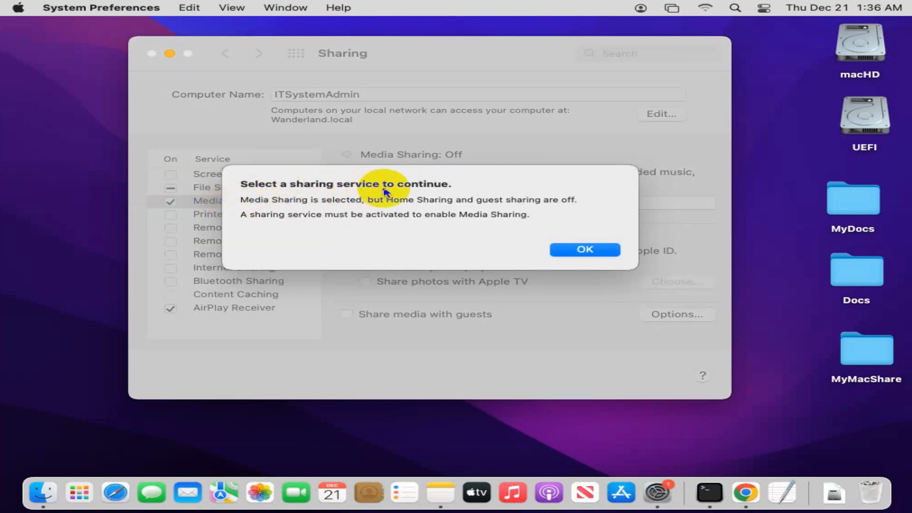
{"action": "mouse_move", "coordinate": [327, 211]}
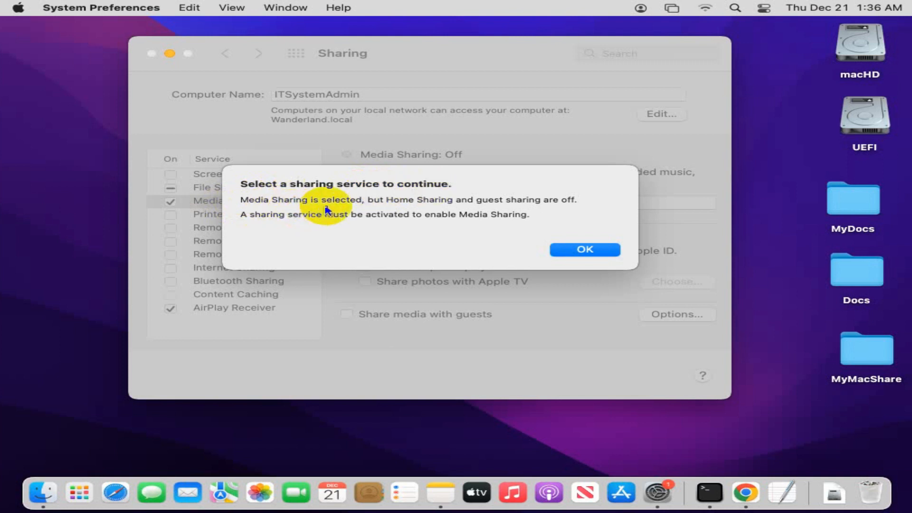
{"action": "mouse_move", "coordinate": [456, 208]}
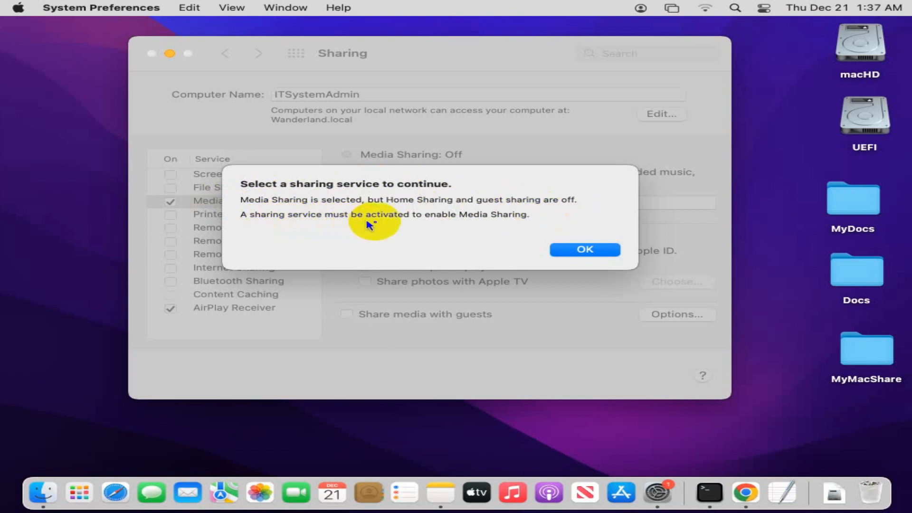
{"action": "mouse_move", "coordinate": [440, 226]}
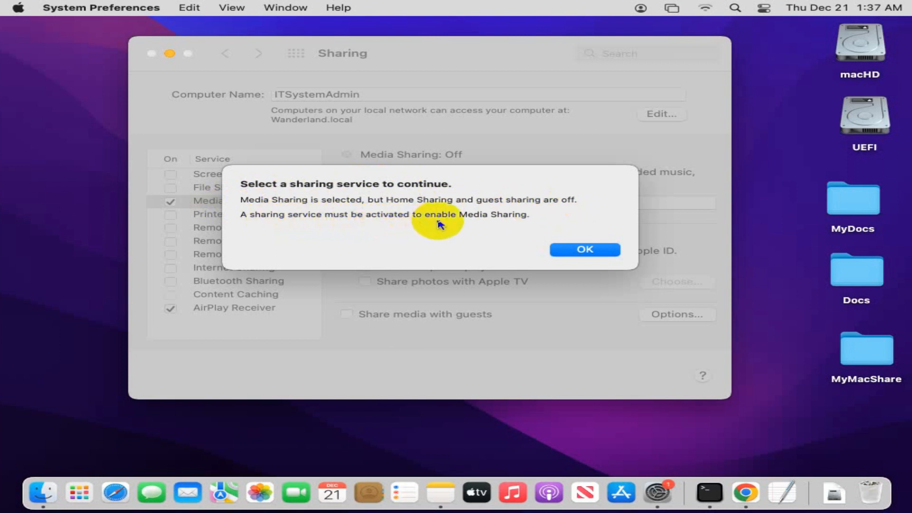
{"action": "mouse_move", "coordinate": [567, 227]}
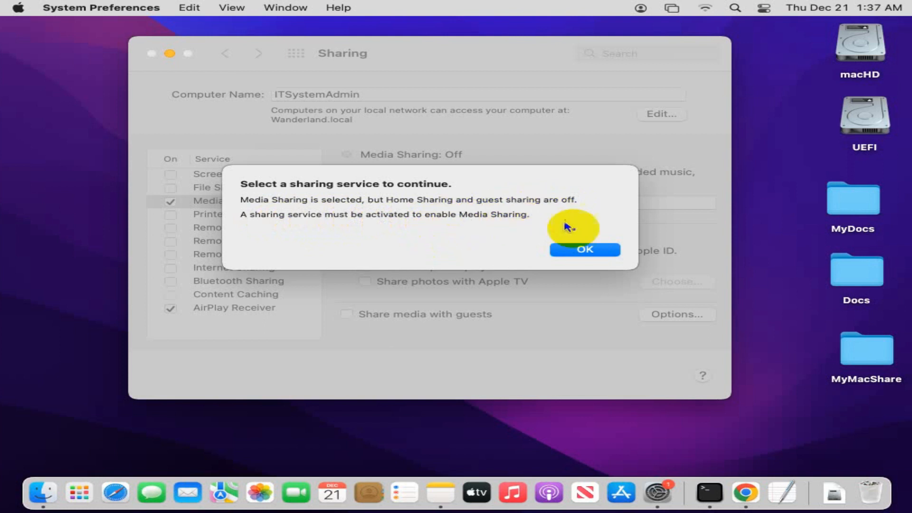
- Dismiss the alert, then enable play count updates, Apple TV photo sharing, and Home Sharing
{"action": "left_click", "coordinate": [584, 249]}
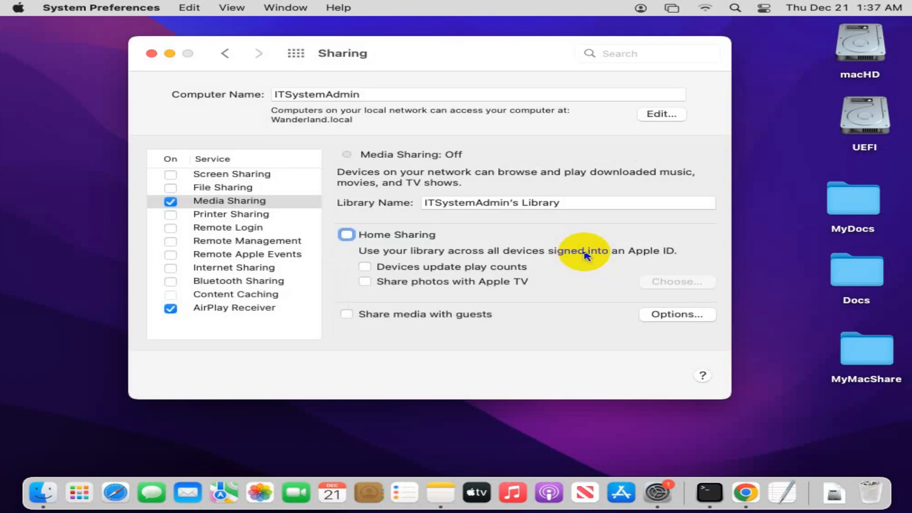
{"action": "mouse_move", "coordinate": [398, 290]}
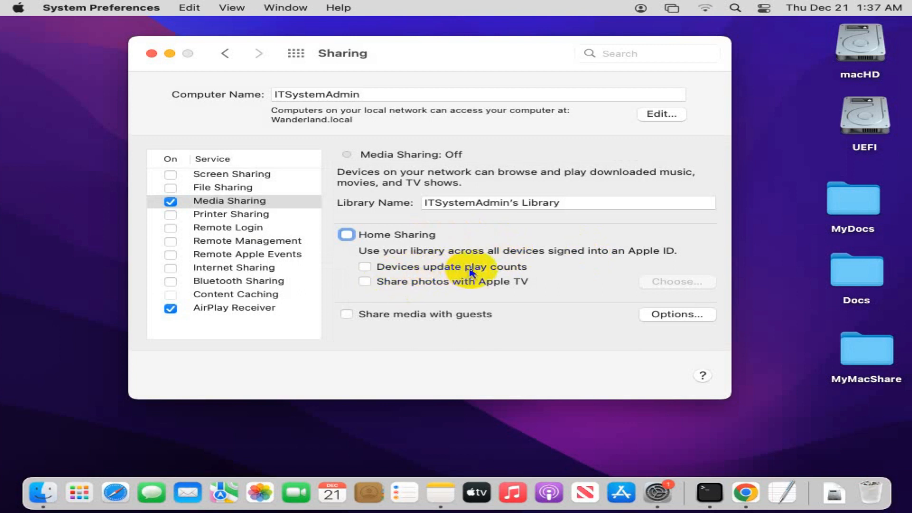
{"action": "left_click", "coordinate": [346, 234]}
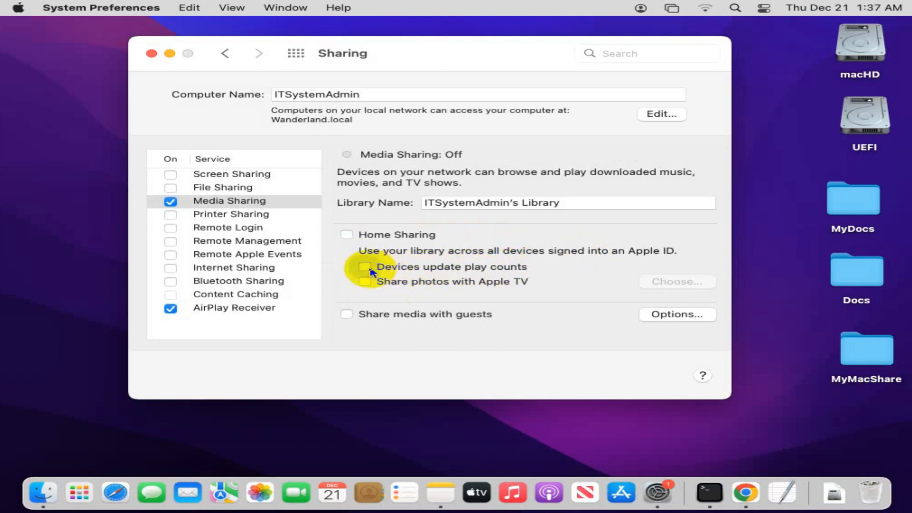
{"action": "left_click", "coordinate": [365, 266]}
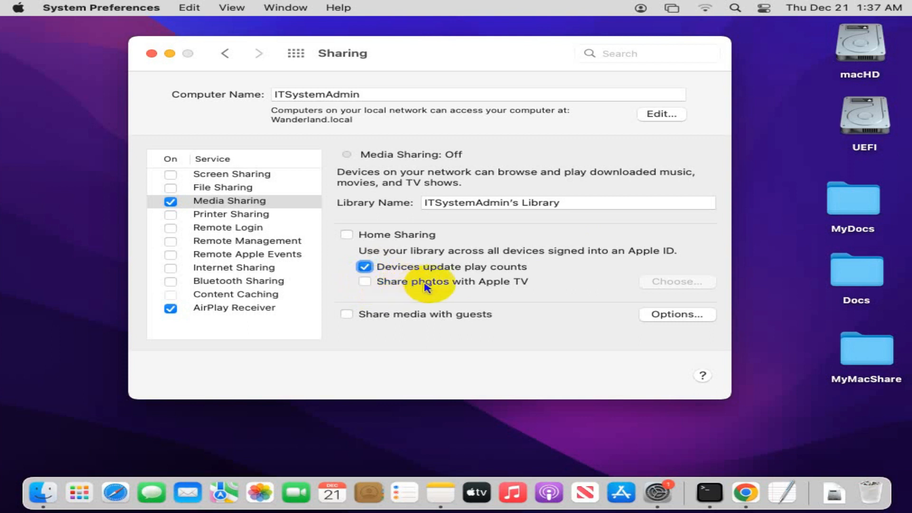
{"action": "mouse_move", "coordinate": [524, 288]}
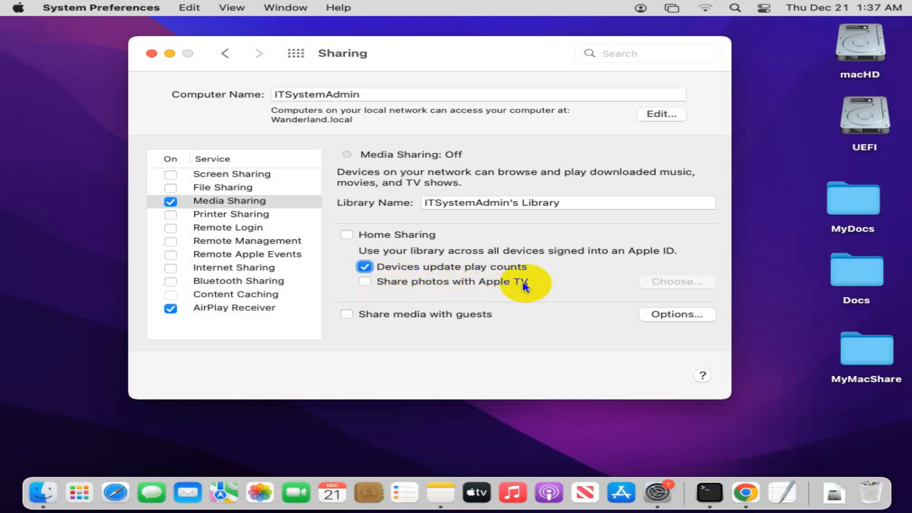
{"action": "left_click", "coordinate": [365, 282]}
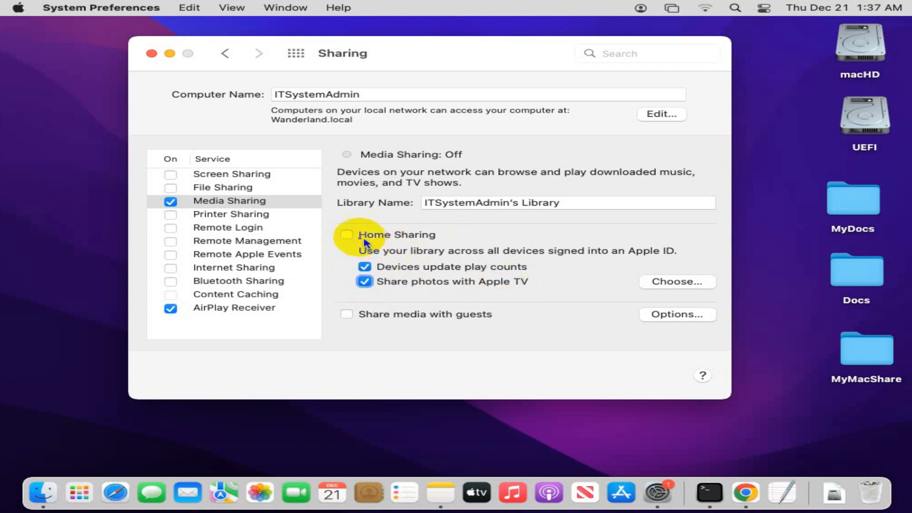
{"action": "left_click", "coordinate": [347, 235]}
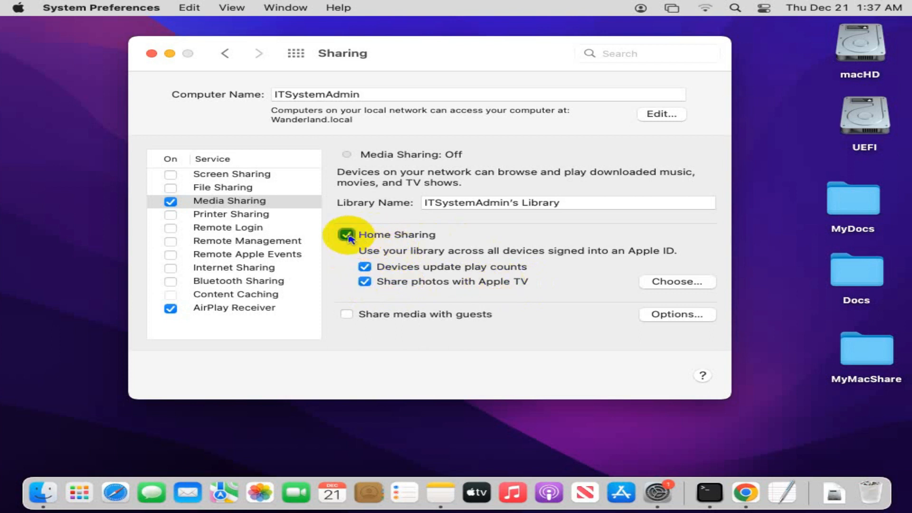
- Enter the Apple ID and password in the Home Sharing sign-in prompt
{"action": "left_click", "coordinate": [346, 234]}
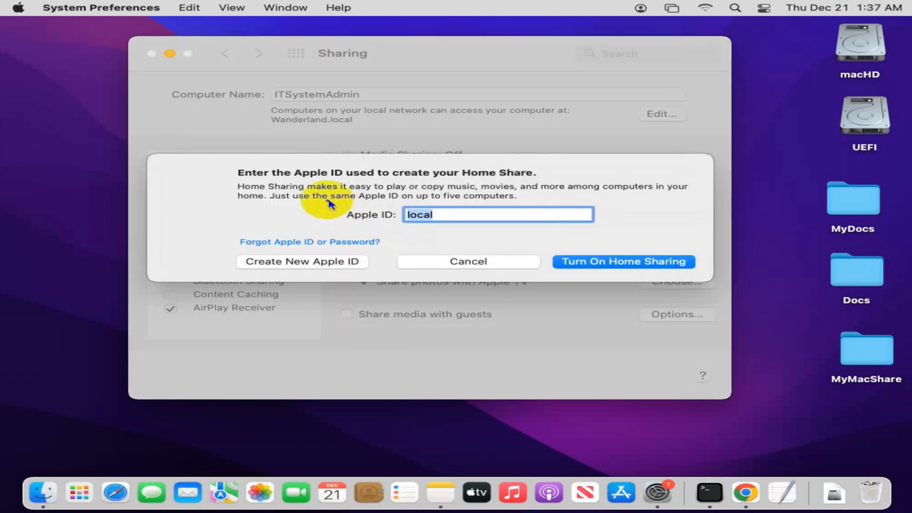
{"action": "mouse_move", "coordinate": [322, 180]}
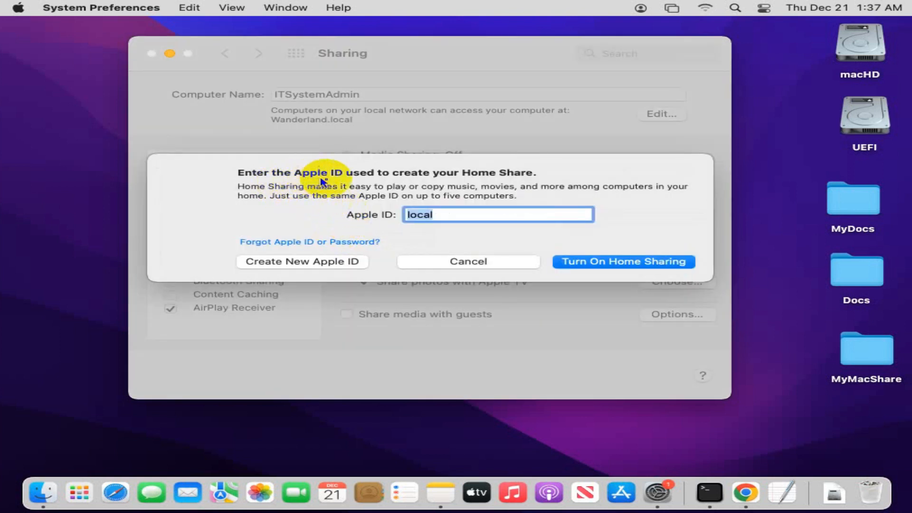
{"action": "mouse_move", "coordinate": [430, 180]}
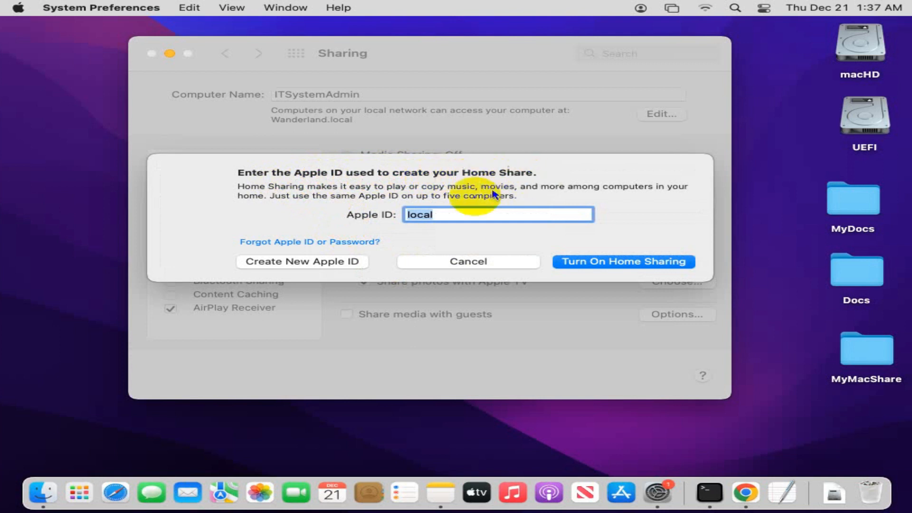
{"action": "mouse_move", "coordinate": [439, 215]}
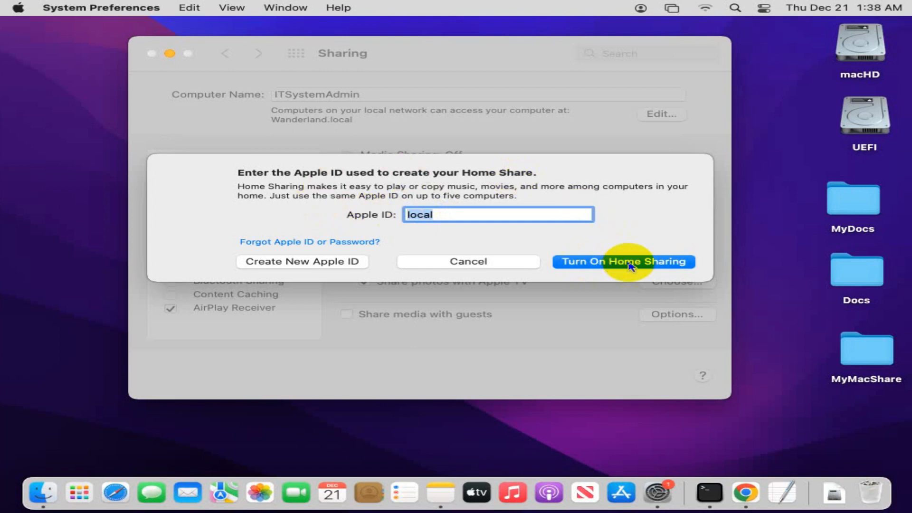
{"action": "left_click", "coordinate": [623, 262]}
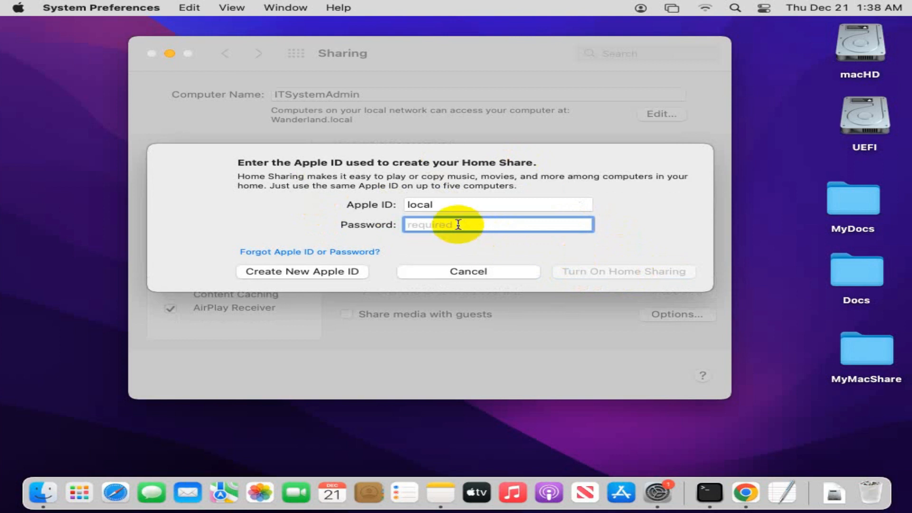
{"action": "type", "text": "password"}
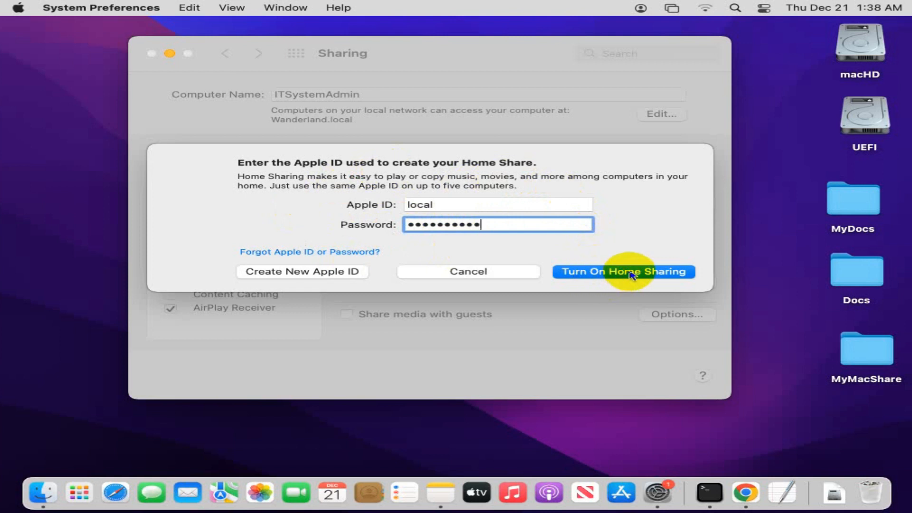
- Submit the Home Sharing sign-in, then choose Unlock Account on the Apple ID Locked alert
{"action": "left_click", "coordinate": [623, 271]}
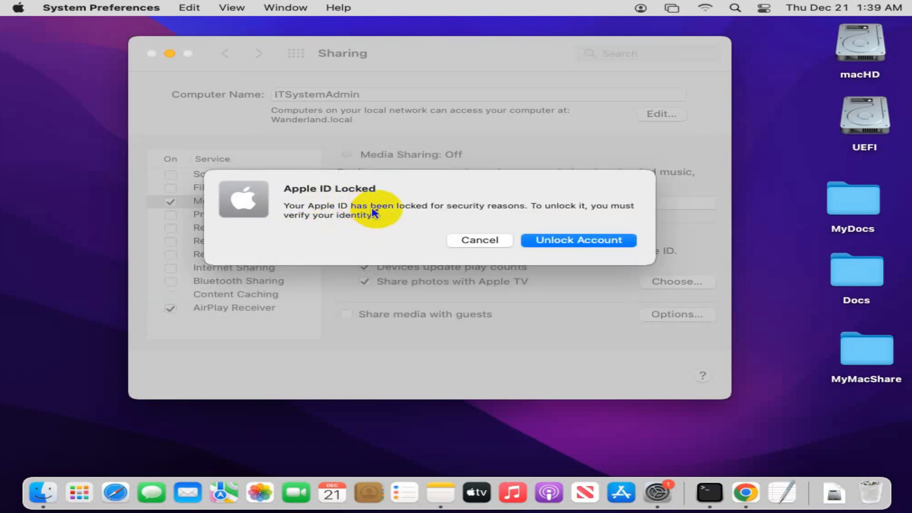
{"action": "mouse_move", "coordinate": [480, 207]}
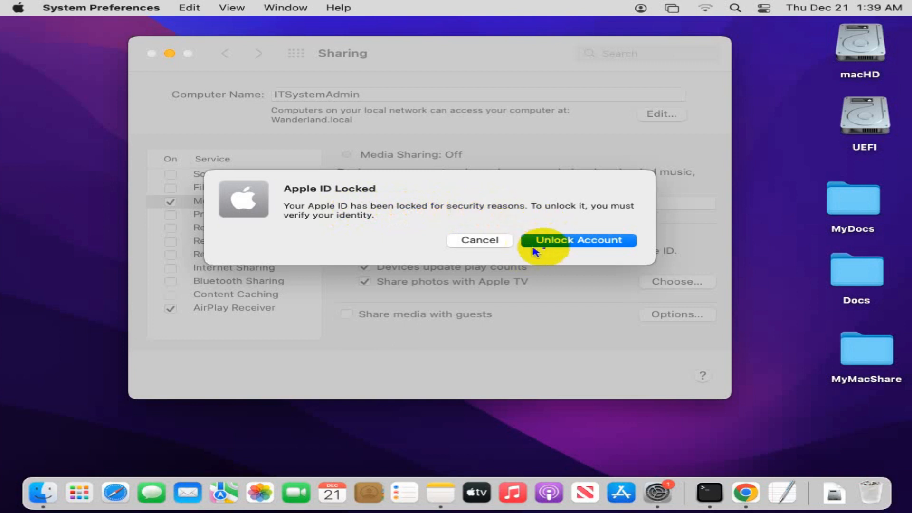
{"action": "left_click", "coordinate": [577, 239]}
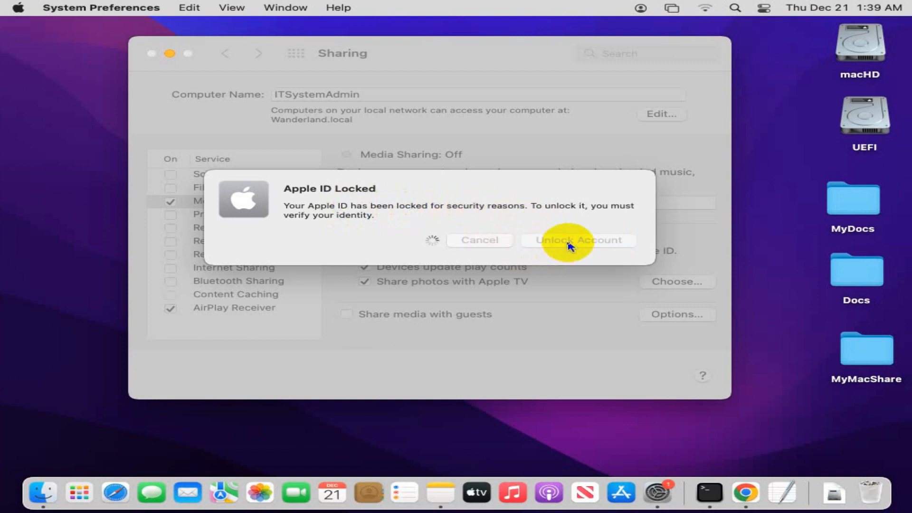
{"action": "left_click", "coordinate": [577, 240]}
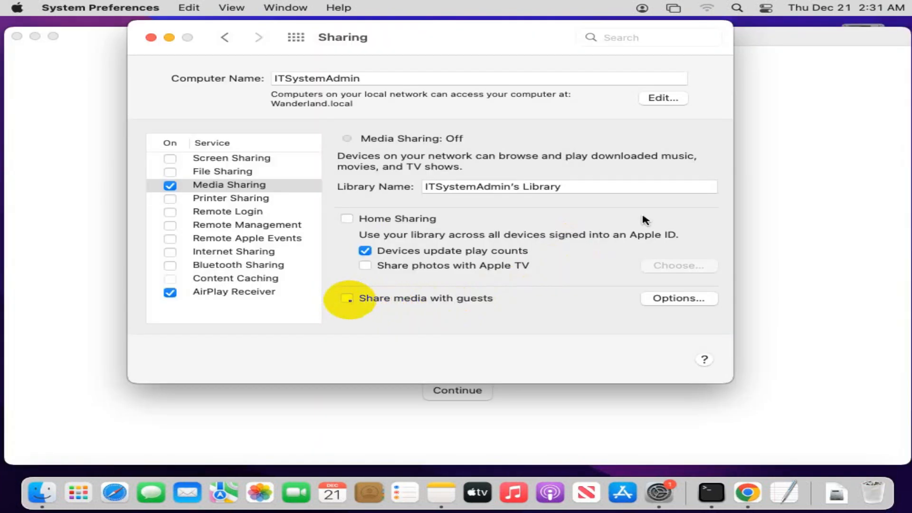
- Enable 'Share media with guests' in the Media Sharing settings
{"action": "left_click", "coordinate": [347, 298]}
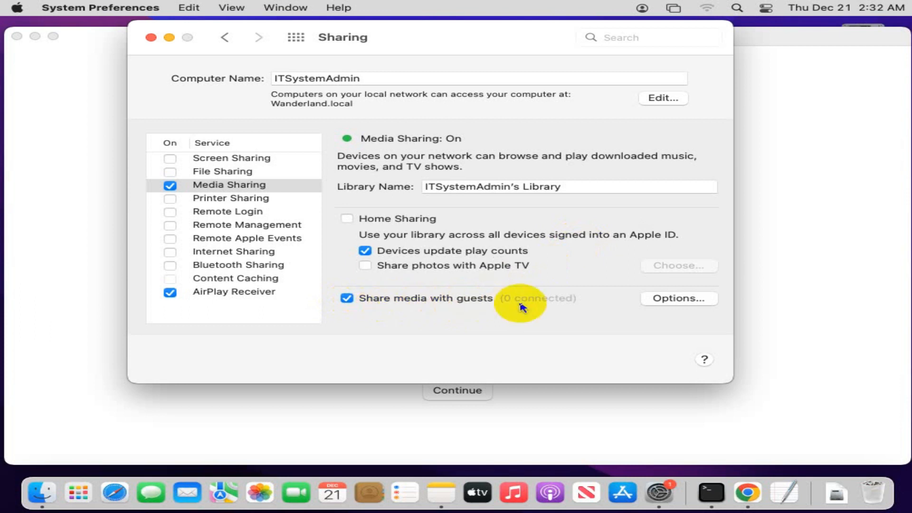
{"action": "mouse_move", "coordinate": [386, 151]}
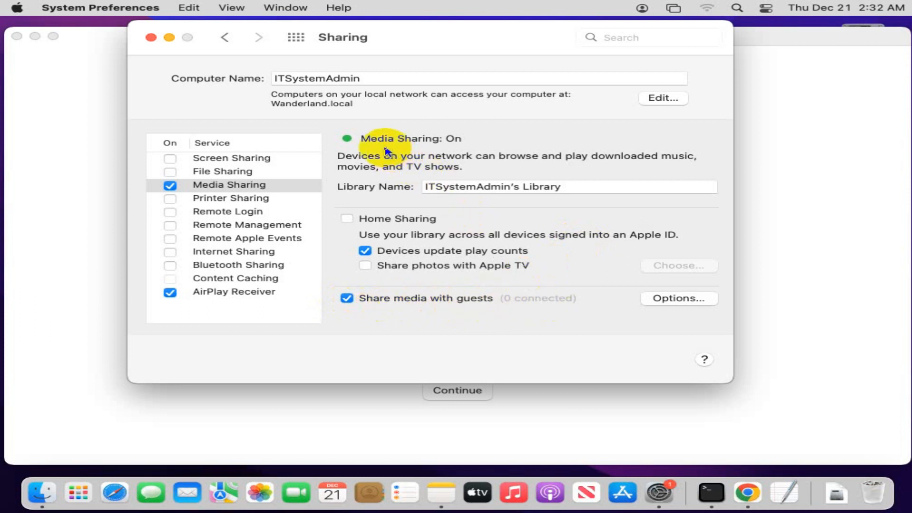
{"action": "mouse_move", "coordinate": [483, 146]}
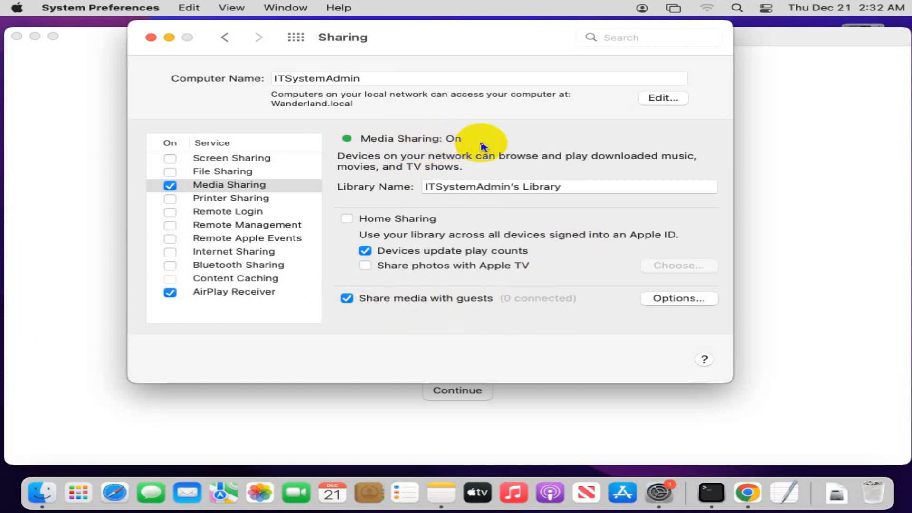